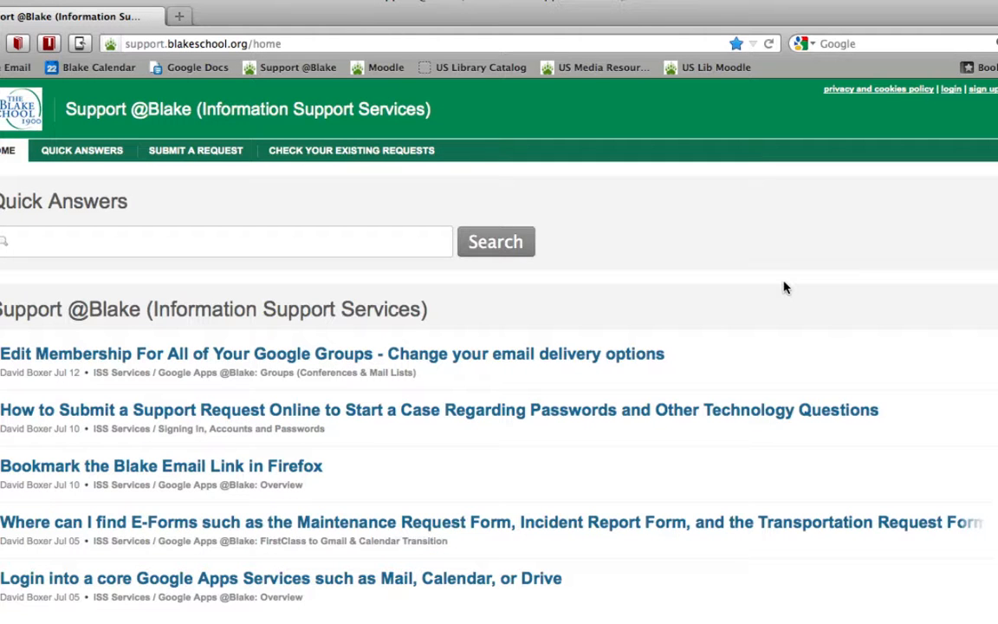
scroll("down", 3)
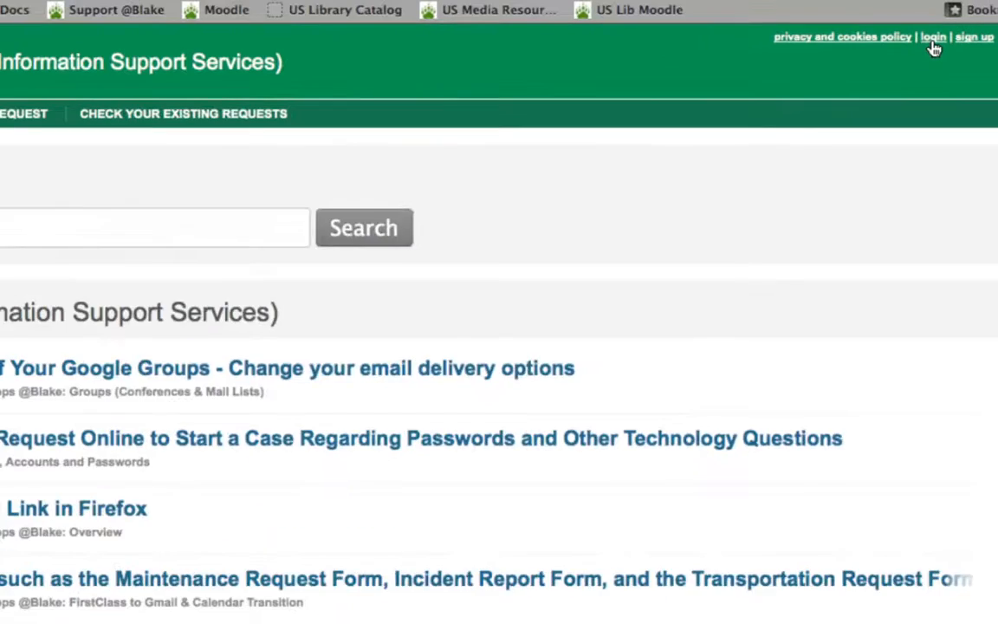
left_click(932, 37)
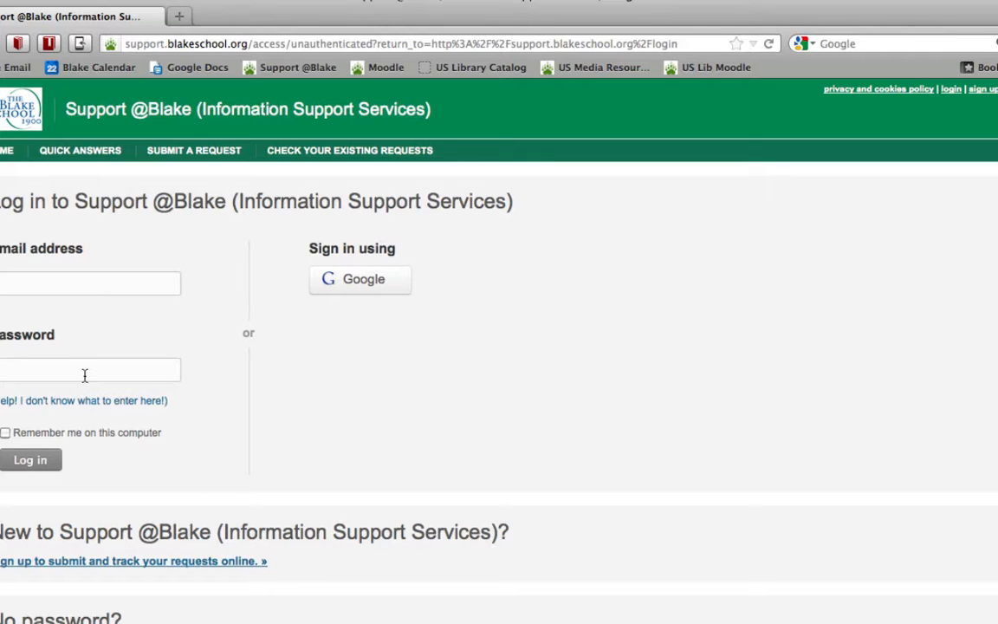
mouse_move(227, 312)
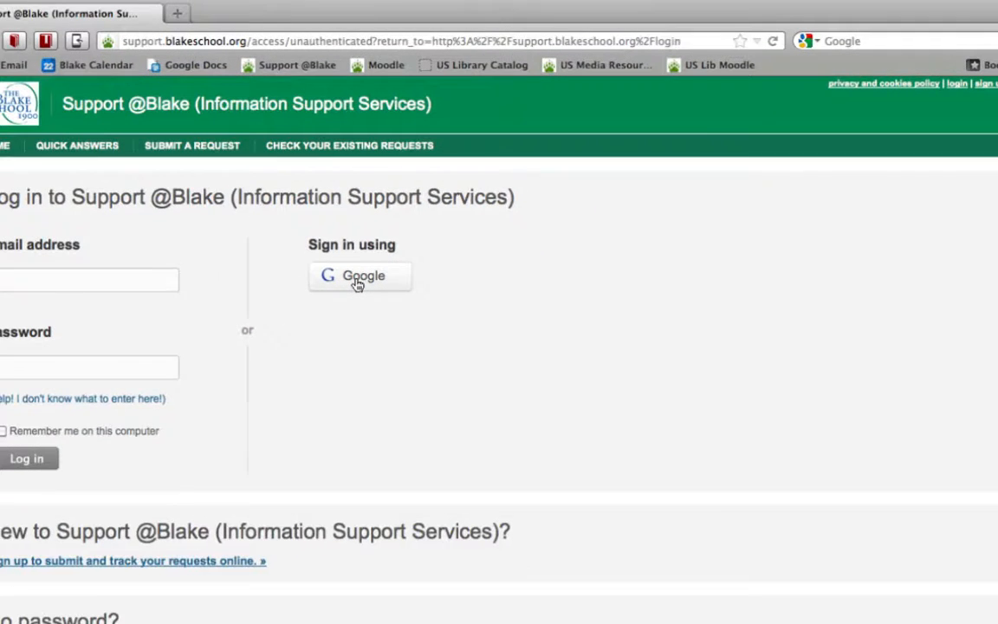
left_click(357, 276)
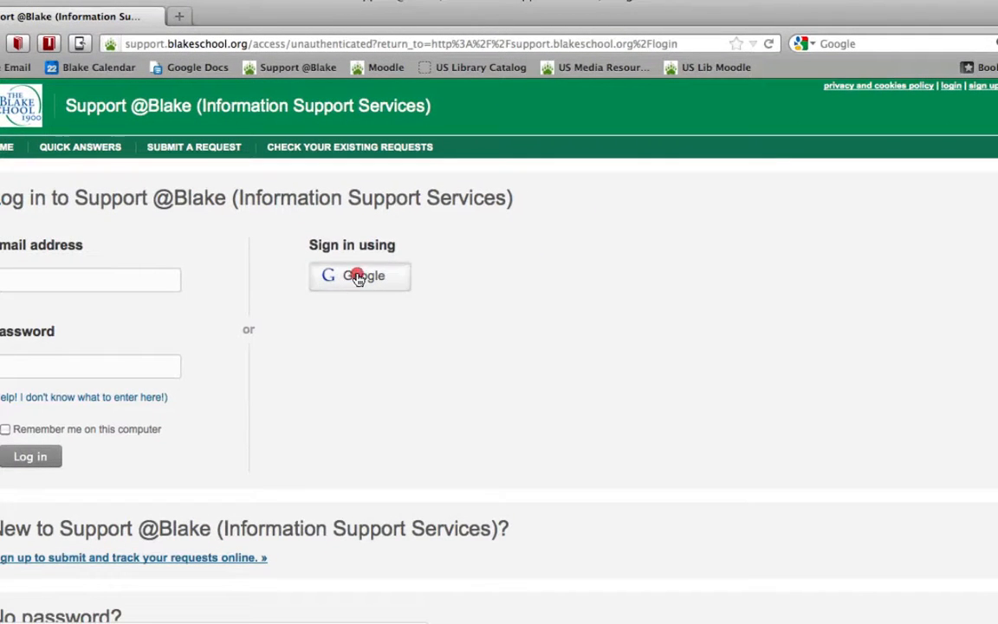
left_click(359, 275)
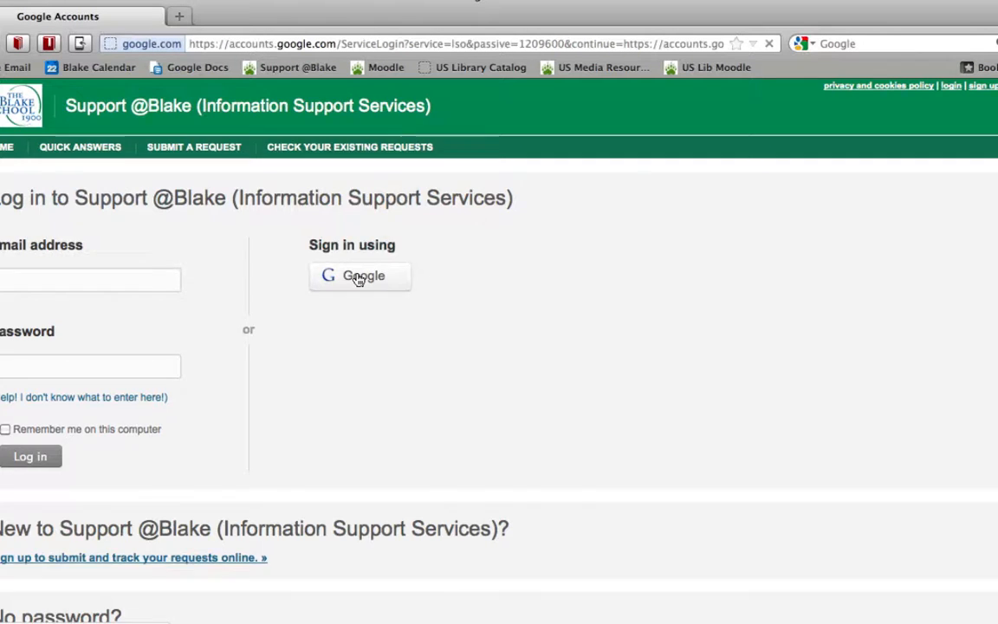
Sign in with the saved school Google account email and password
left_click(361, 275)
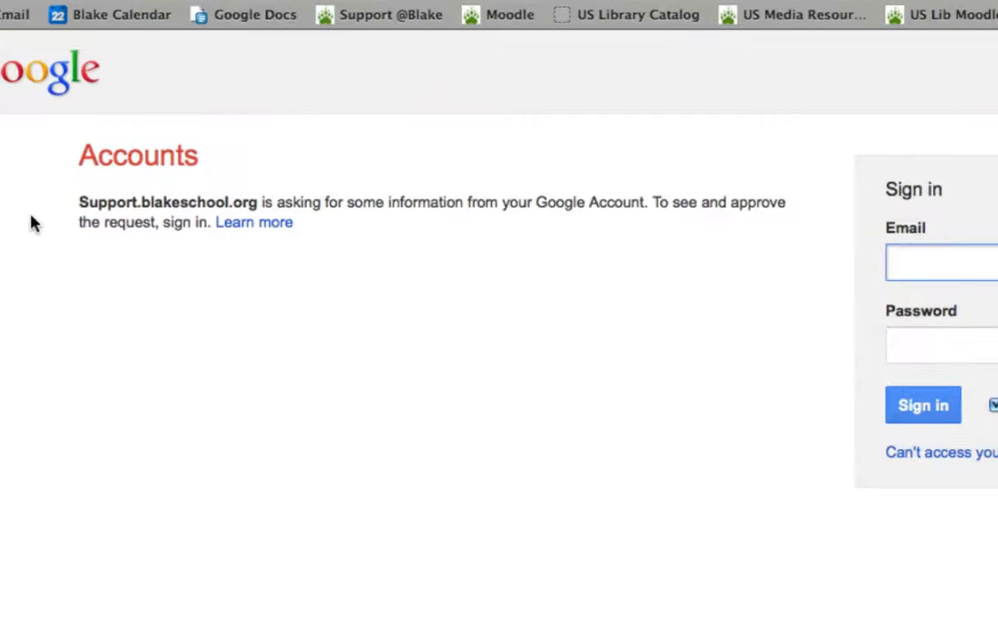
left_click(939, 261)
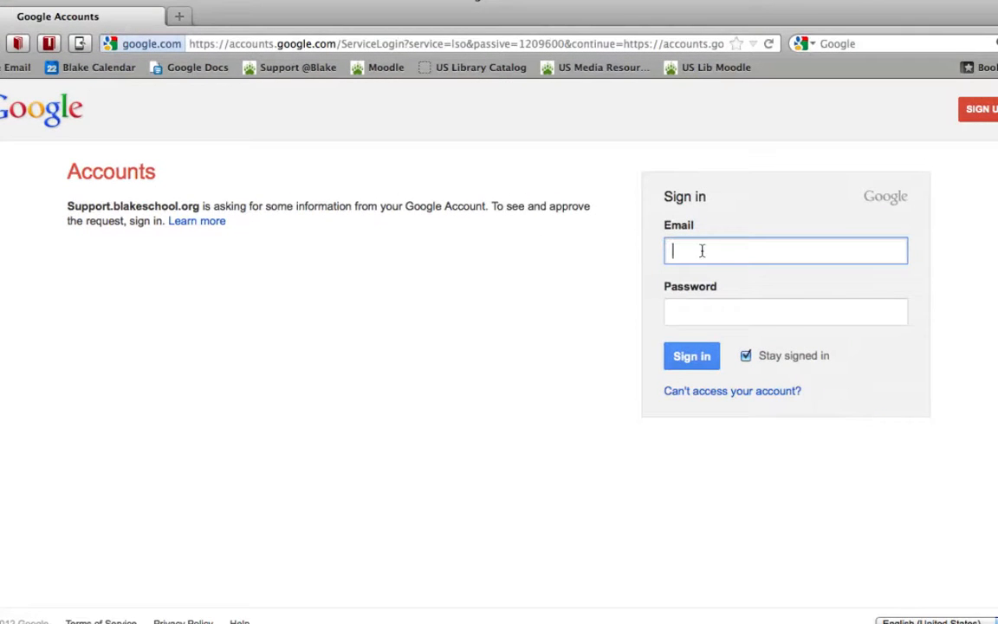
left_click(785, 250)
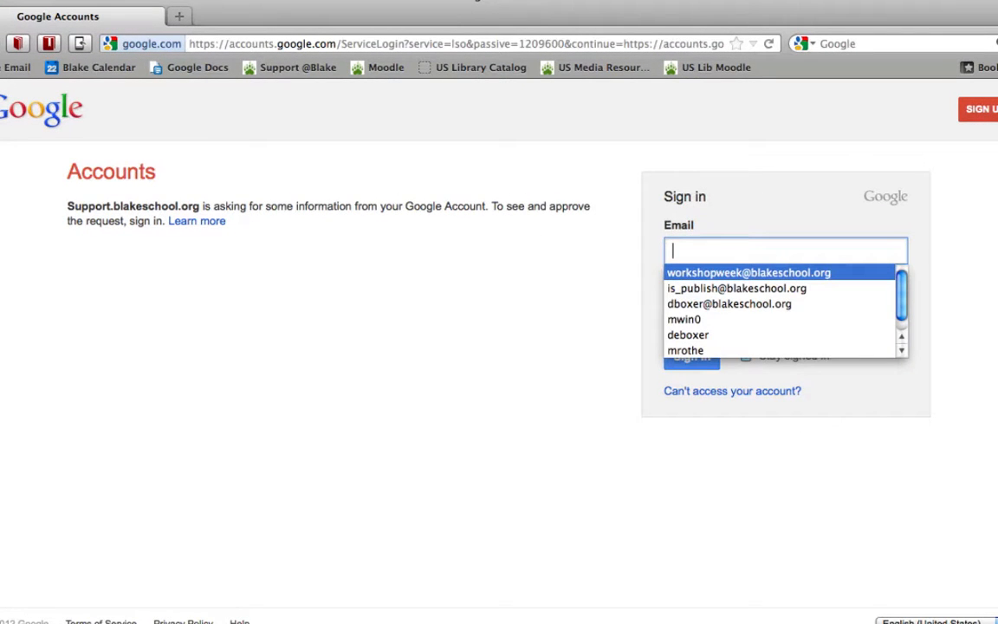
left_click(748, 272)
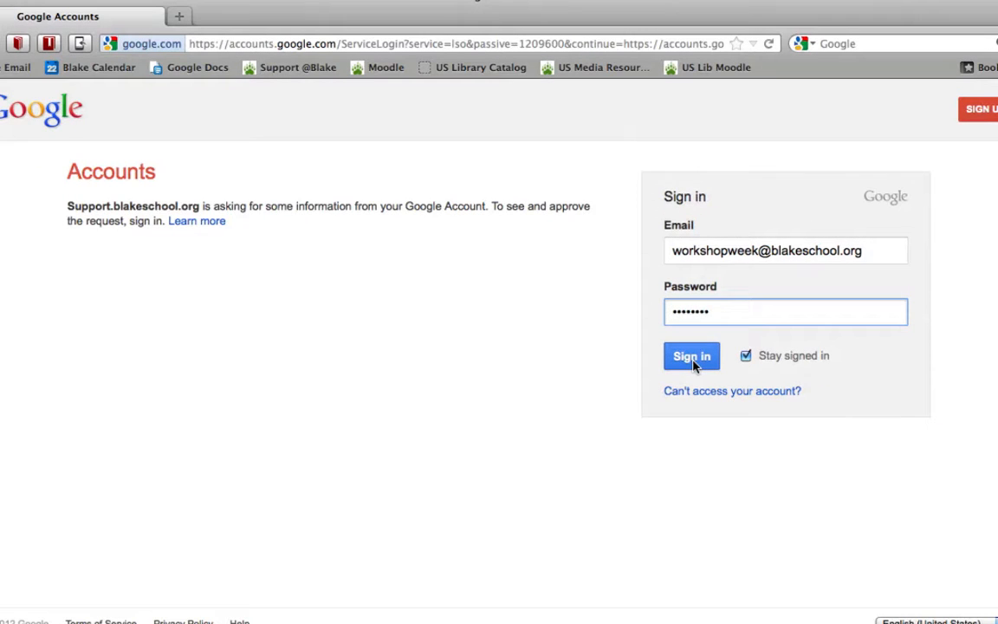
left_click(691, 355)
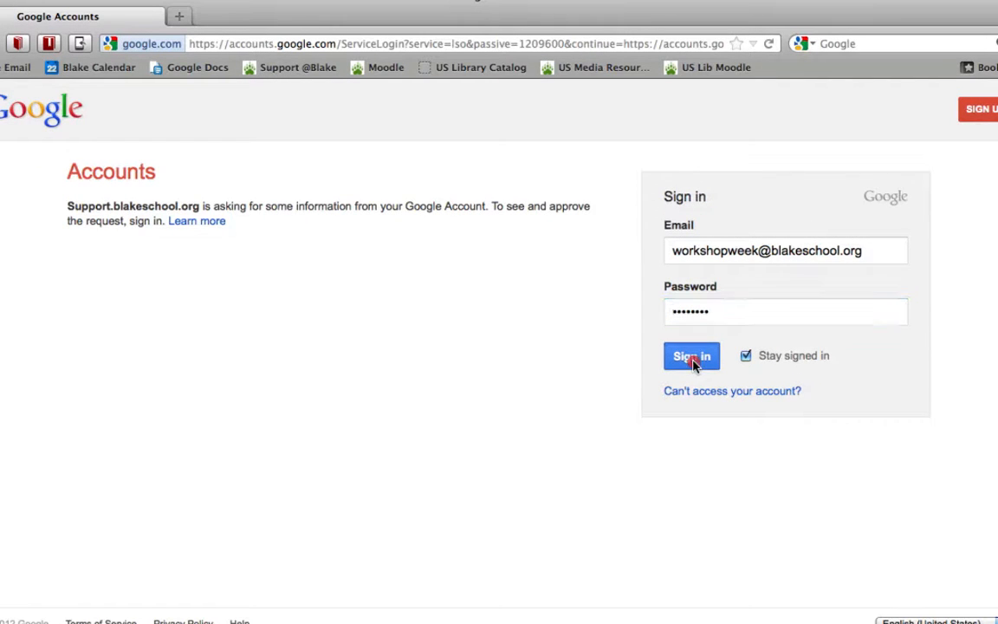
left_click(691, 355)
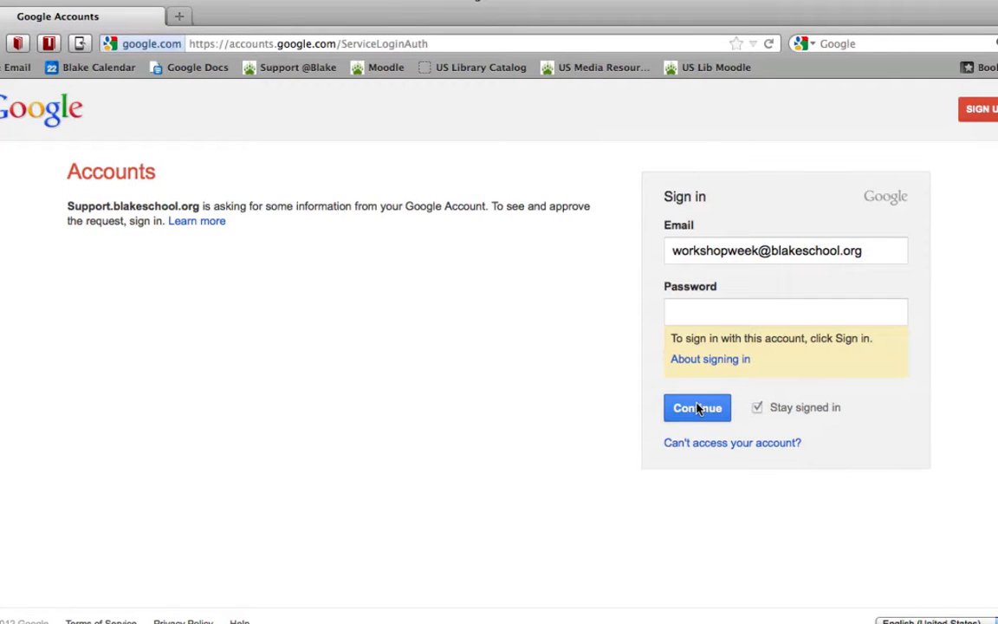
Continue from the Google prompt to the Blake School SSO mail logon with credentials entered
left_click(697, 407)
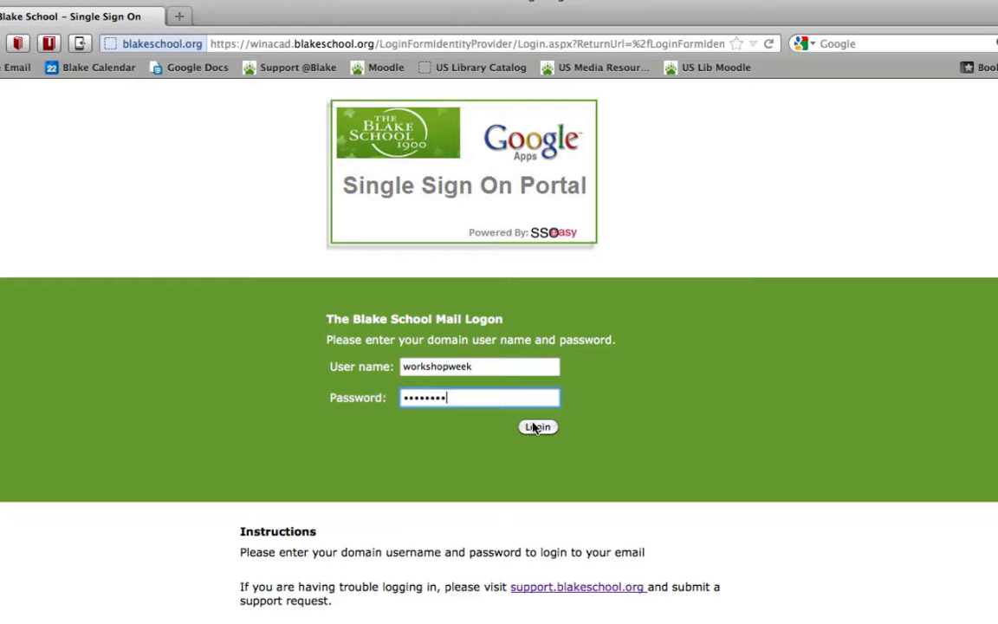
Log in via the SSO portal as Workshop Week and reach the new support request form
left_click(537, 426)
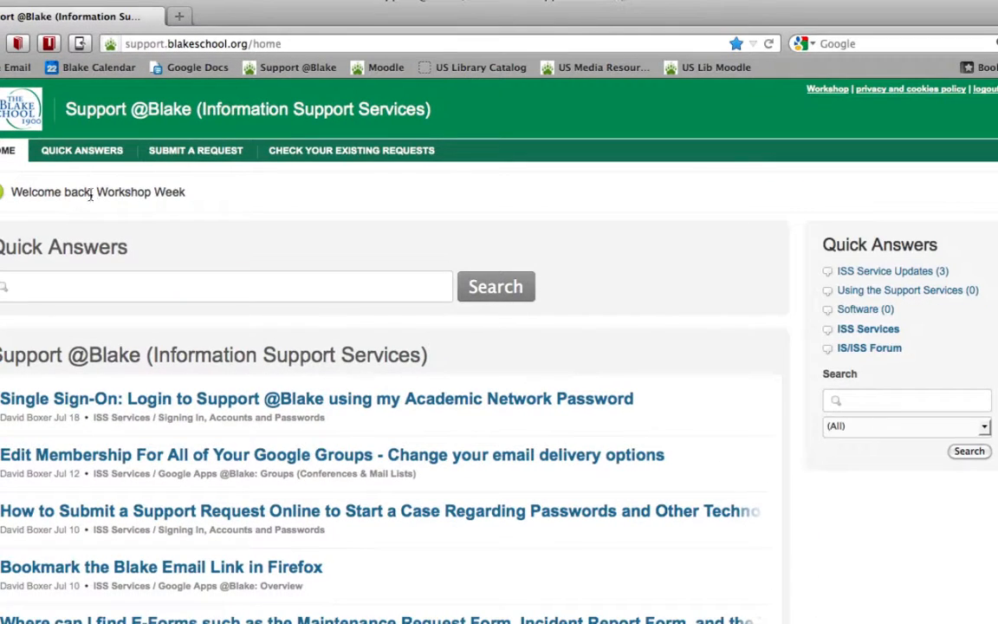
left_click(350, 149)
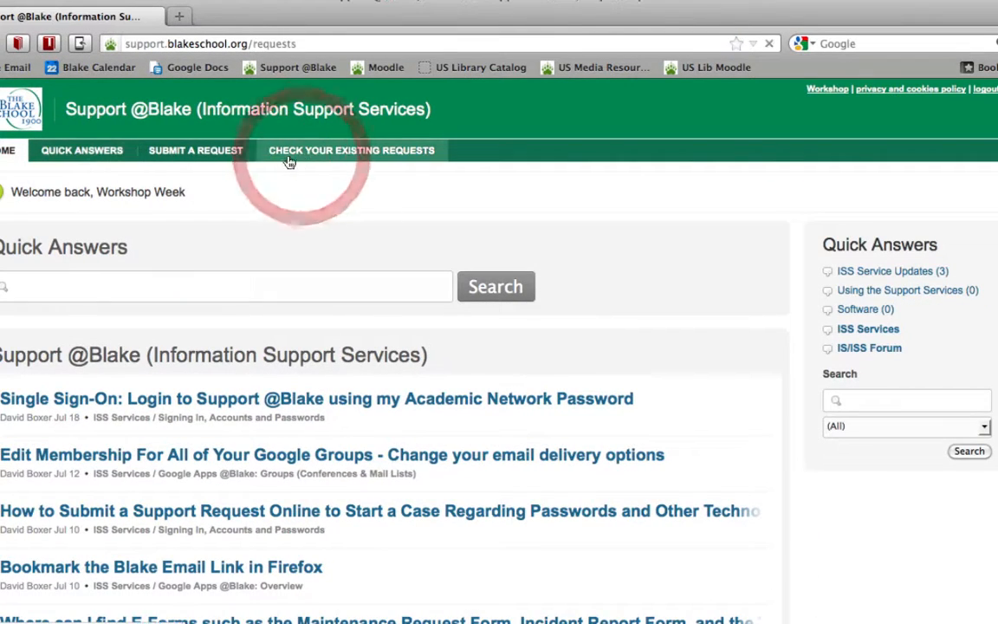
left_click(194, 149)
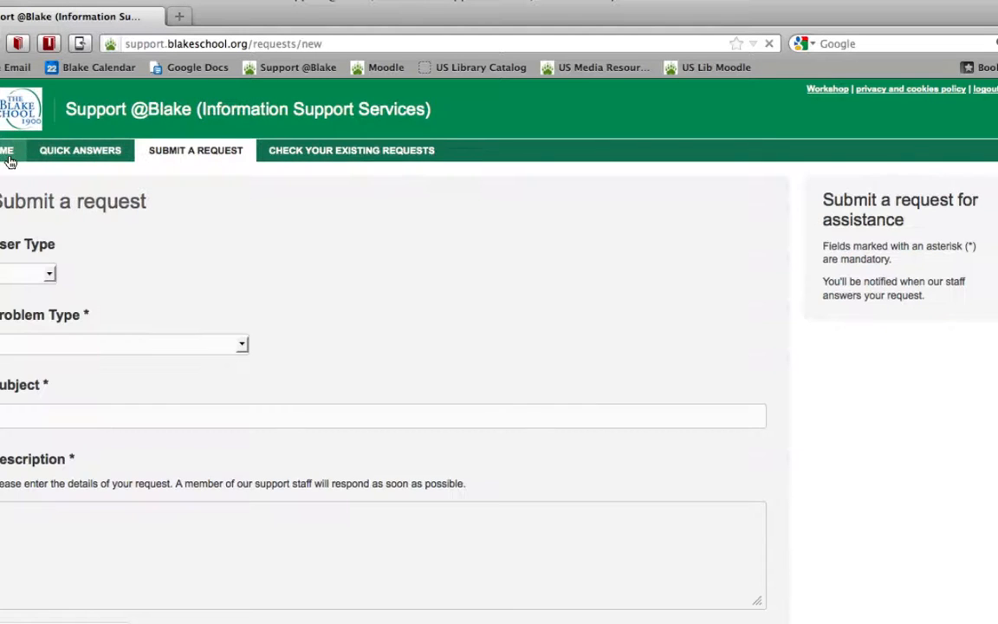